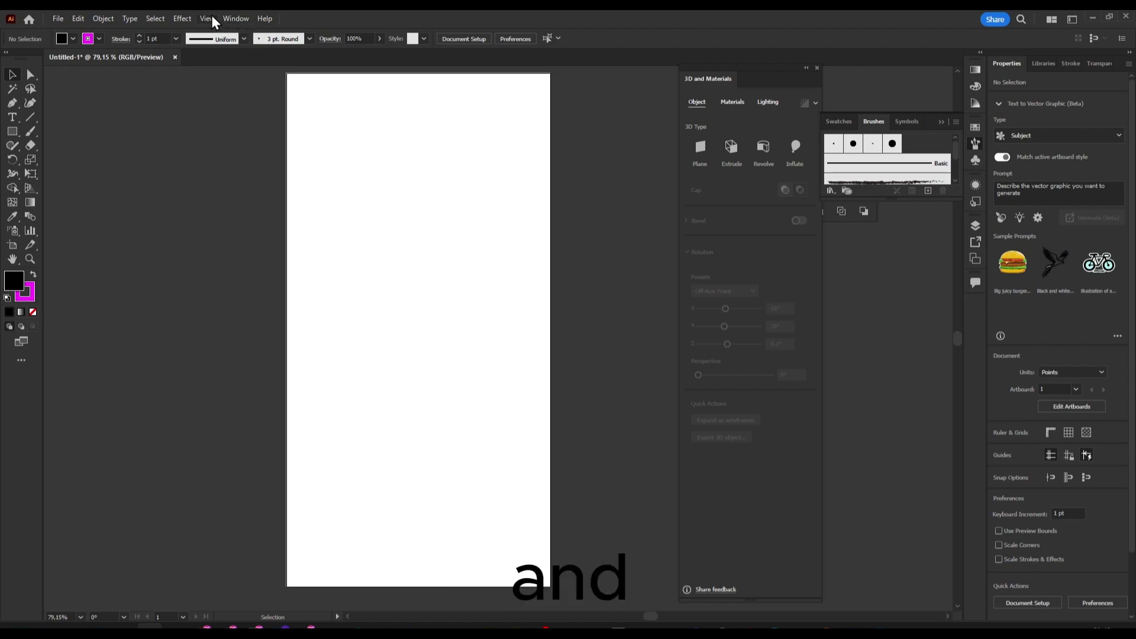
Turn on Show Grid from the View menu so a grid covers the artboard
{"action": "left_click", "coordinate": [207, 19]}
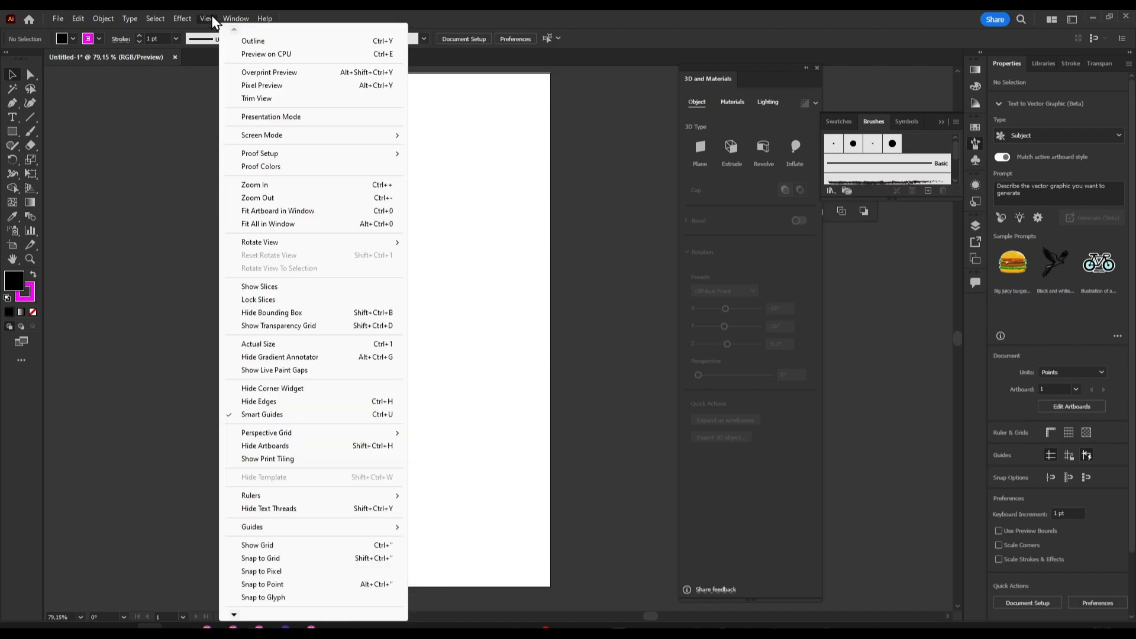
{"action": "left_click", "coordinate": [238, 17]}
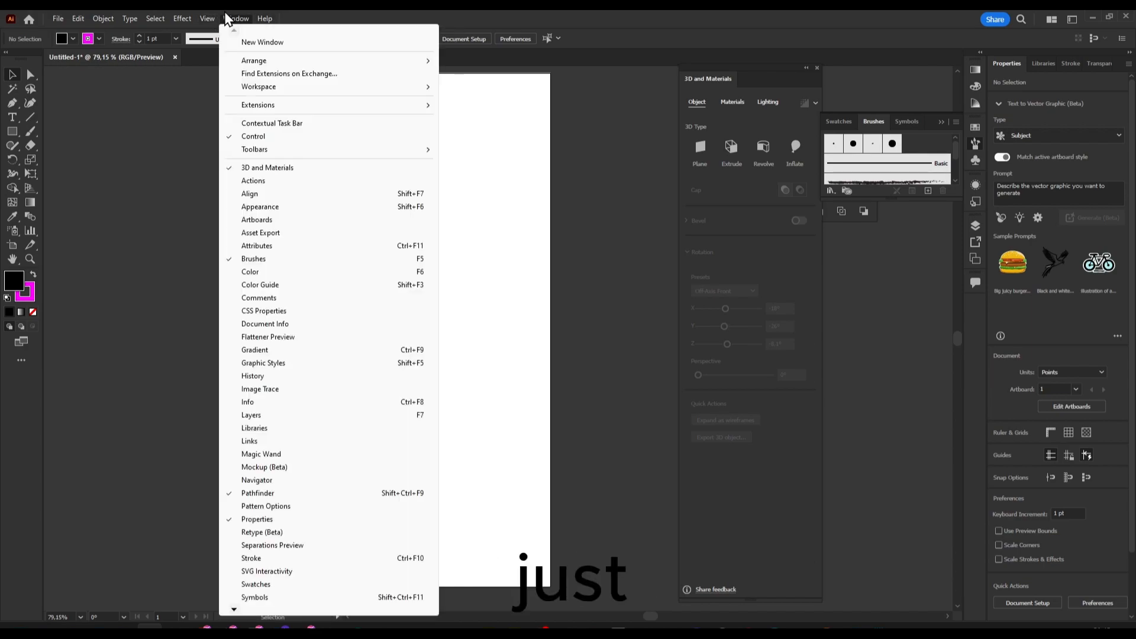
{"action": "left_click", "coordinate": [206, 19]}
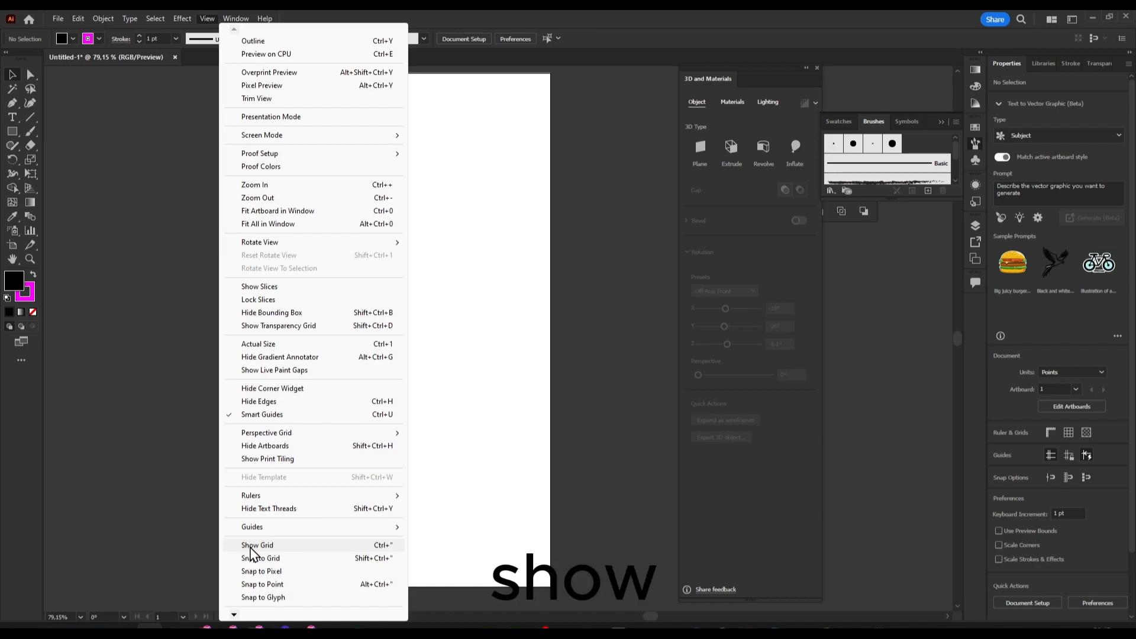
{"action": "left_click", "coordinate": [257, 545]}
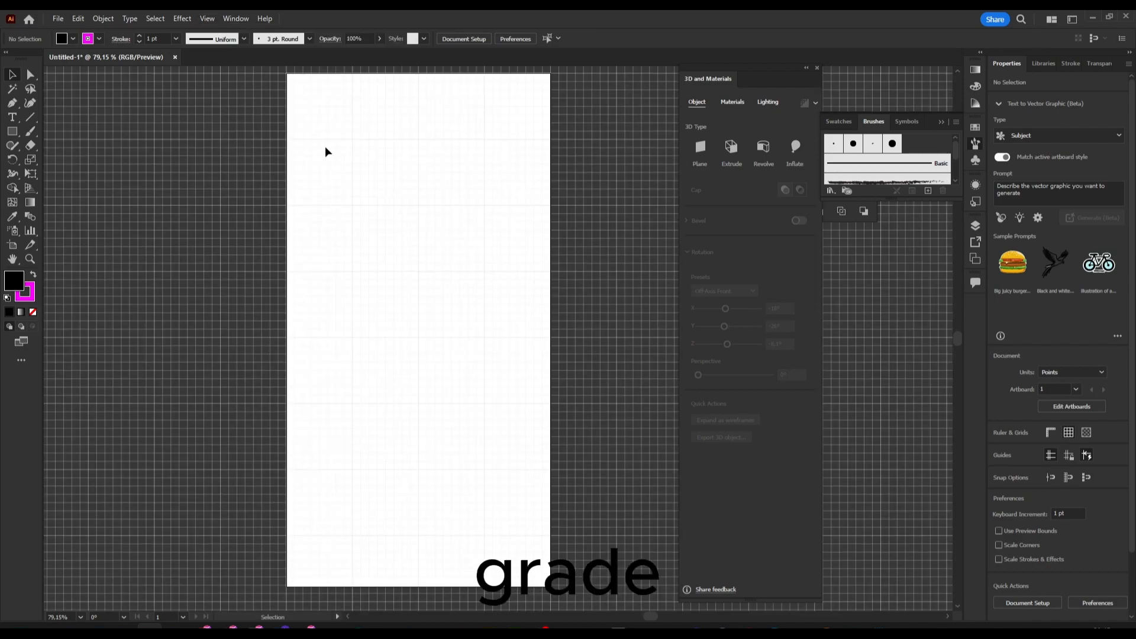
In Guides & Grid preferences, lower the Gridline every value for a denser grid
{"action": "left_click", "coordinate": [78, 17]}
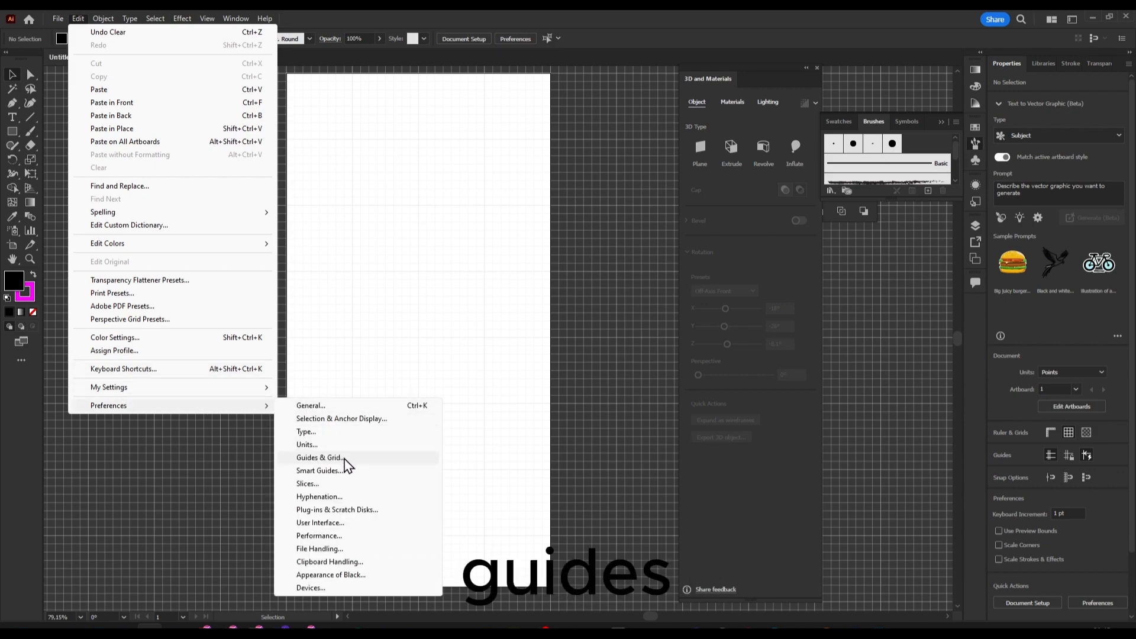
{"action": "left_click", "coordinate": [319, 457]}
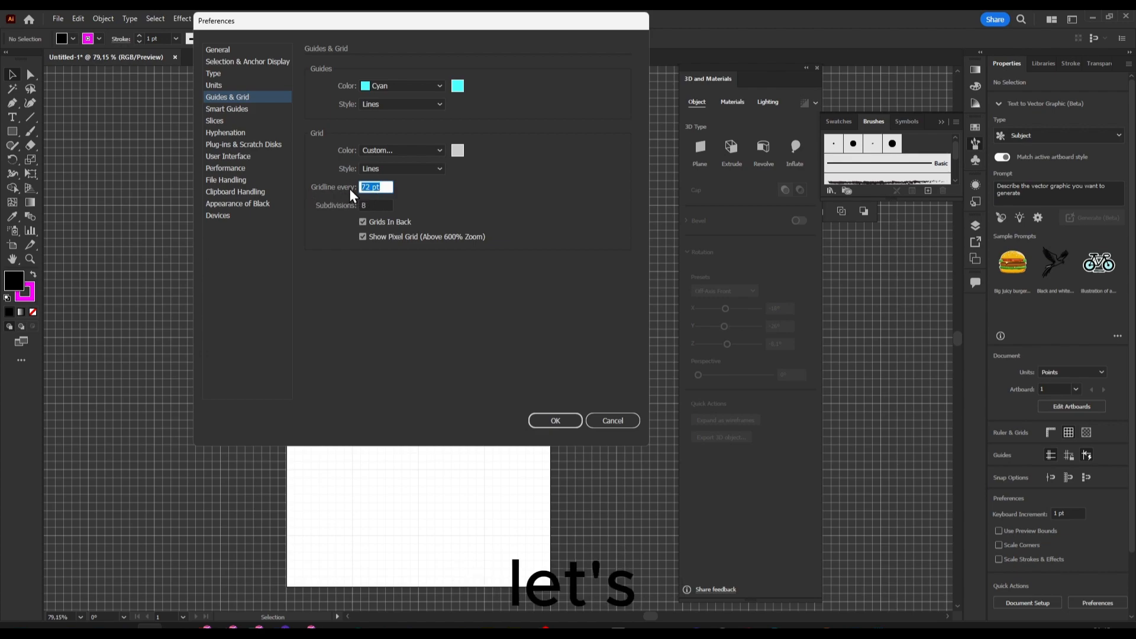
{"action": "left_click", "coordinate": [555, 420]}
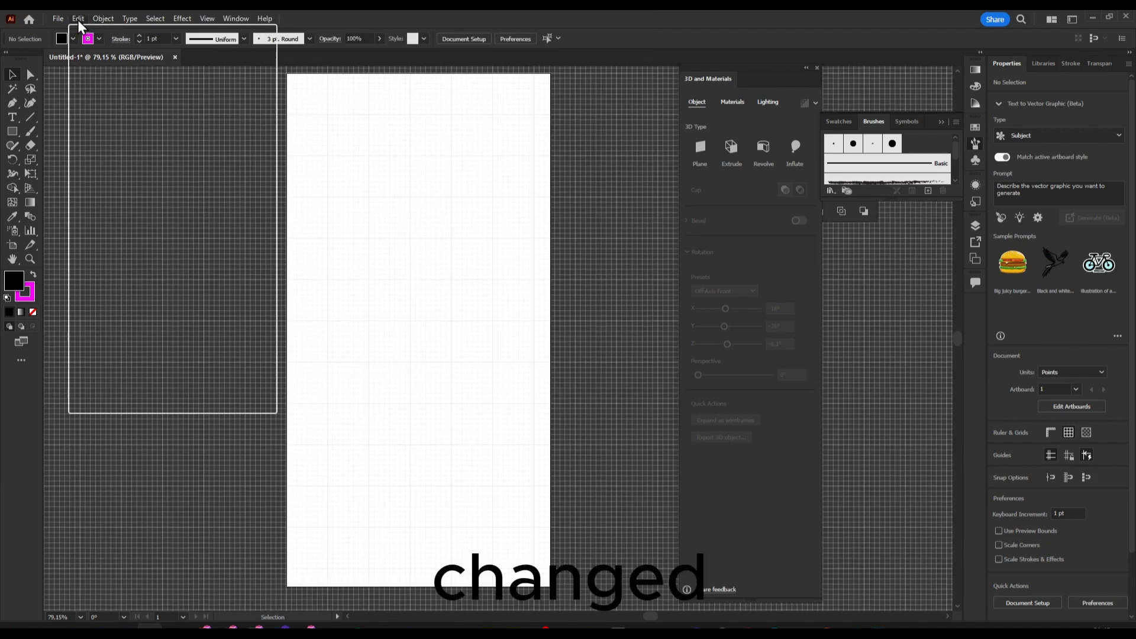
{"action": "left_click", "coordinate": [184, 19]}
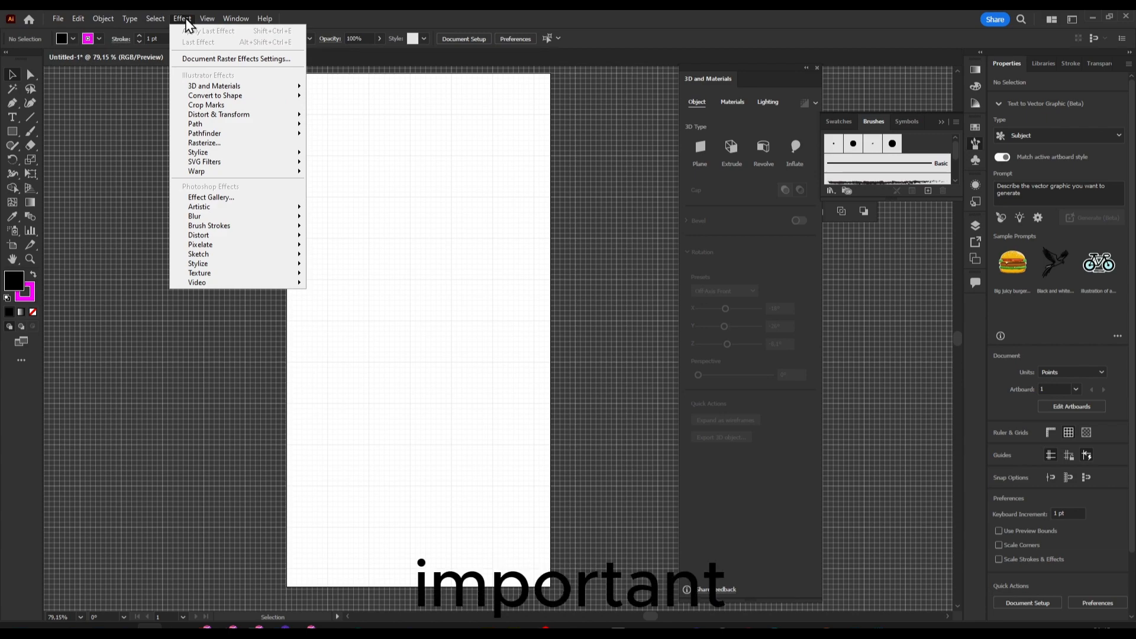
Zoom to 300% on the grid and set the fill to yellow with a black stroke
{"action": "left_click", "coordinate": [207, 19]}
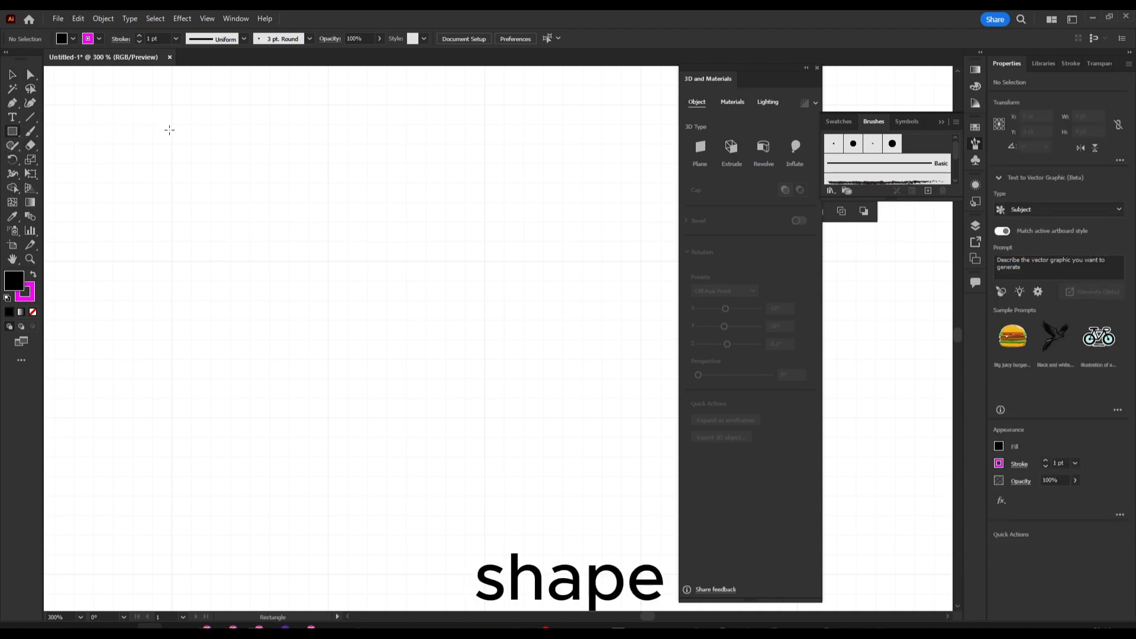
{"action": "left_click_drag", "start_coordinate": [172, 123], "coordinate": [328, 263]}
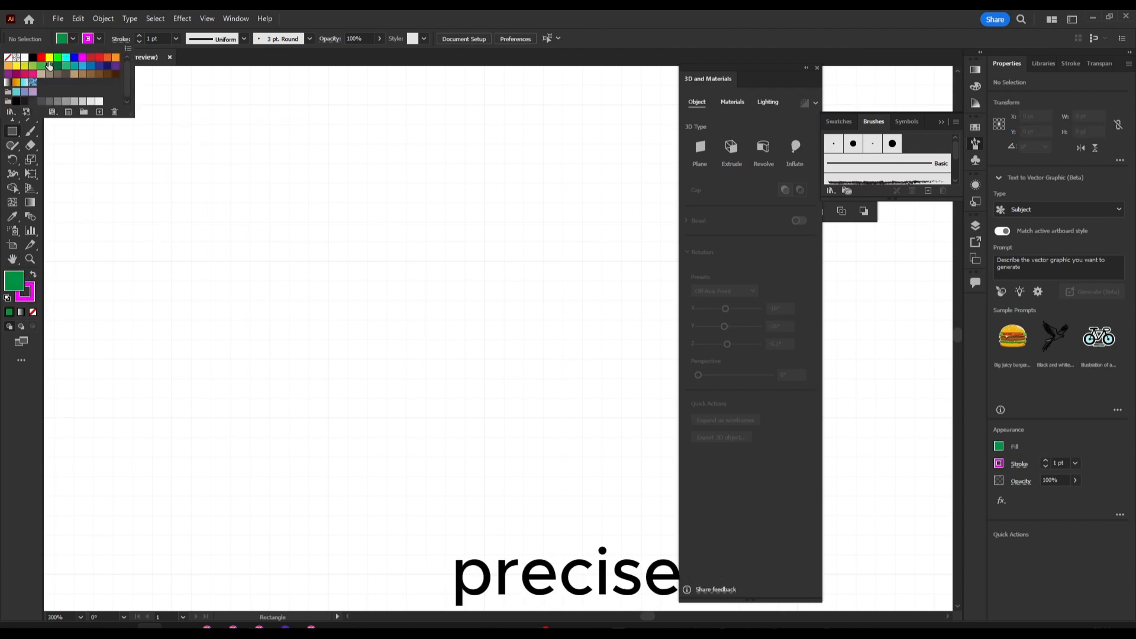
{"action": "left_click", "coordinate": [45, 57]}
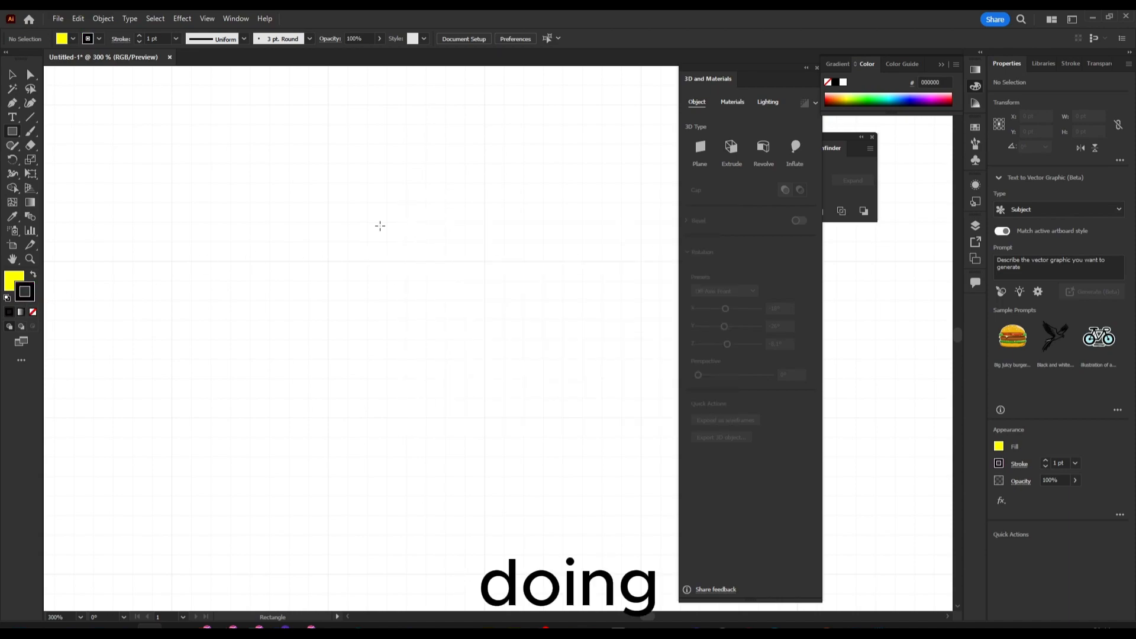
Draw grid-snapped yellow squares, stack the second below the first and tuck a small one in its corner
{"action": "left_click_drag", "start_coordinate": [172, 106], "coordinate": [348, 242]}
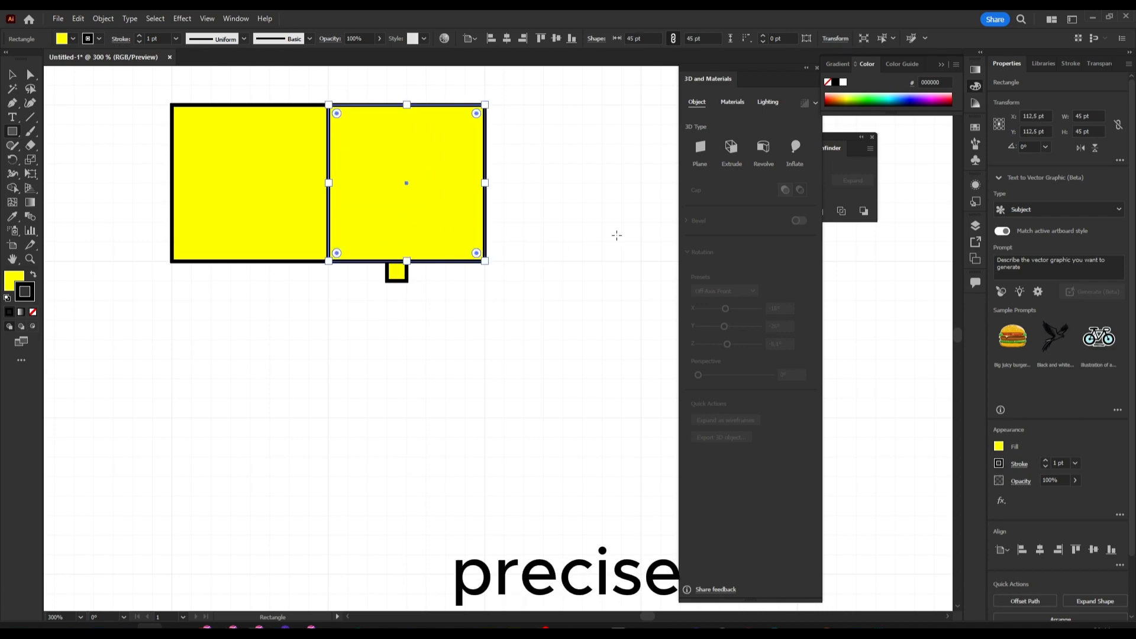
{"action": "right_click", "coordinate": [374, 179]}
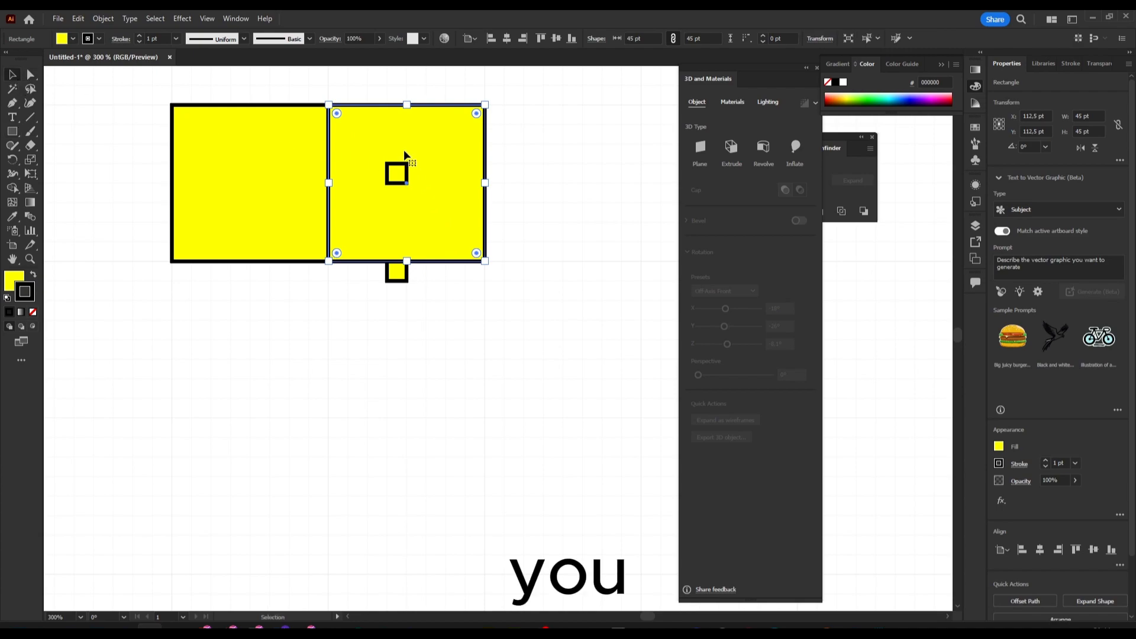
{"action": "left_click_drag", "start_coordinate": [406, 181], "coordinate": [250, 360]}
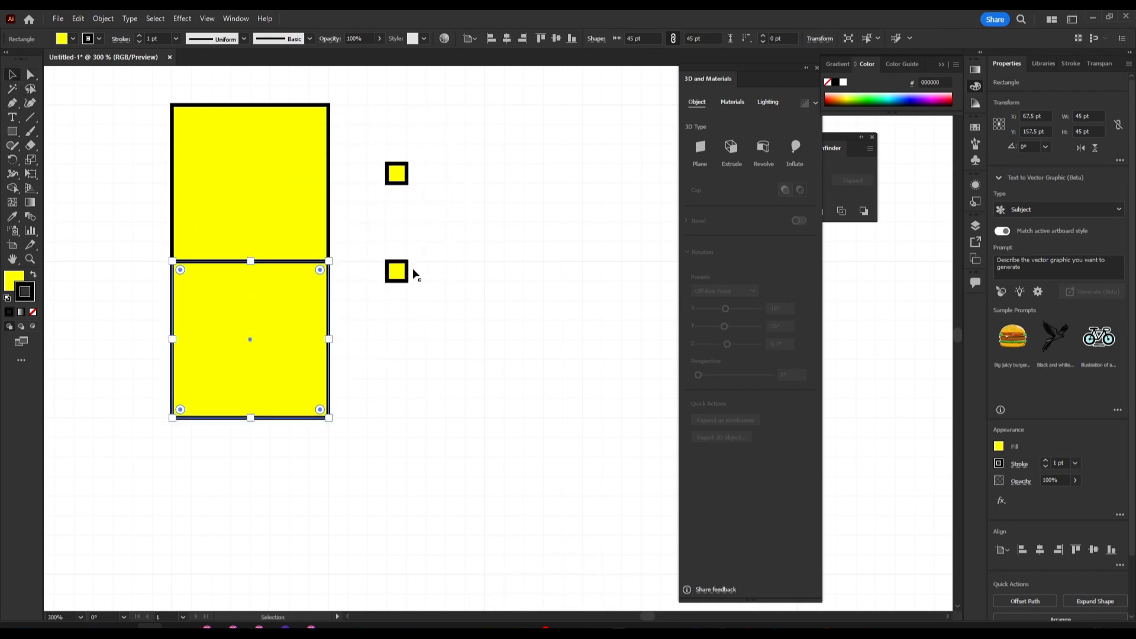
{"action": "left_click_drag", "start_coordinate": [397, 272], "coordinate": [201, 117]}
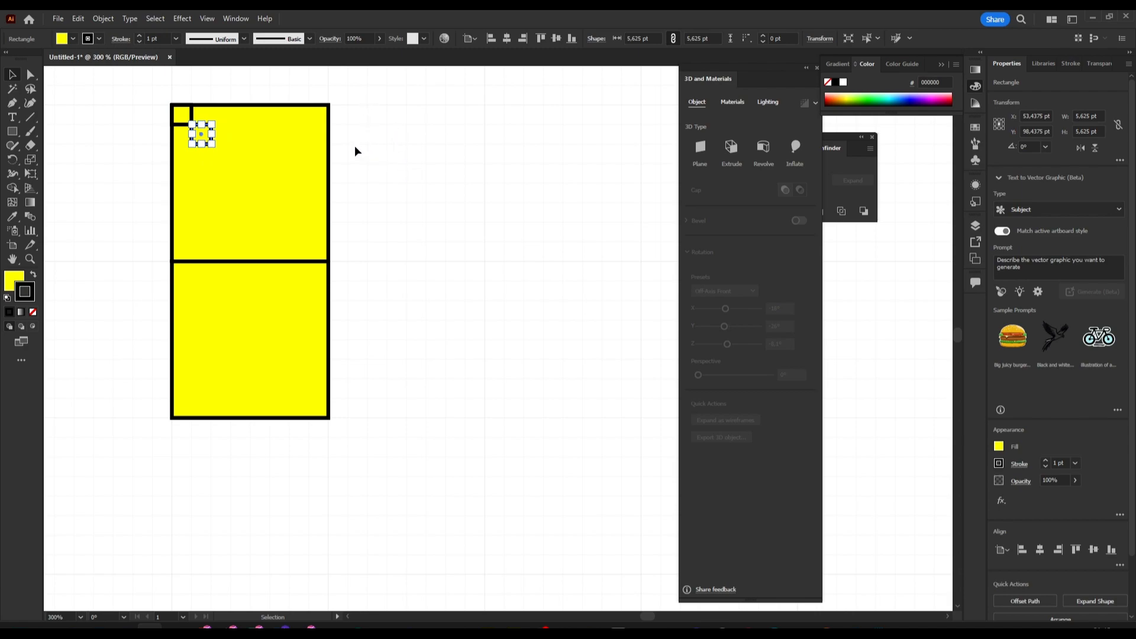
{"action": "left_click", "coordinate": [80, 19]}
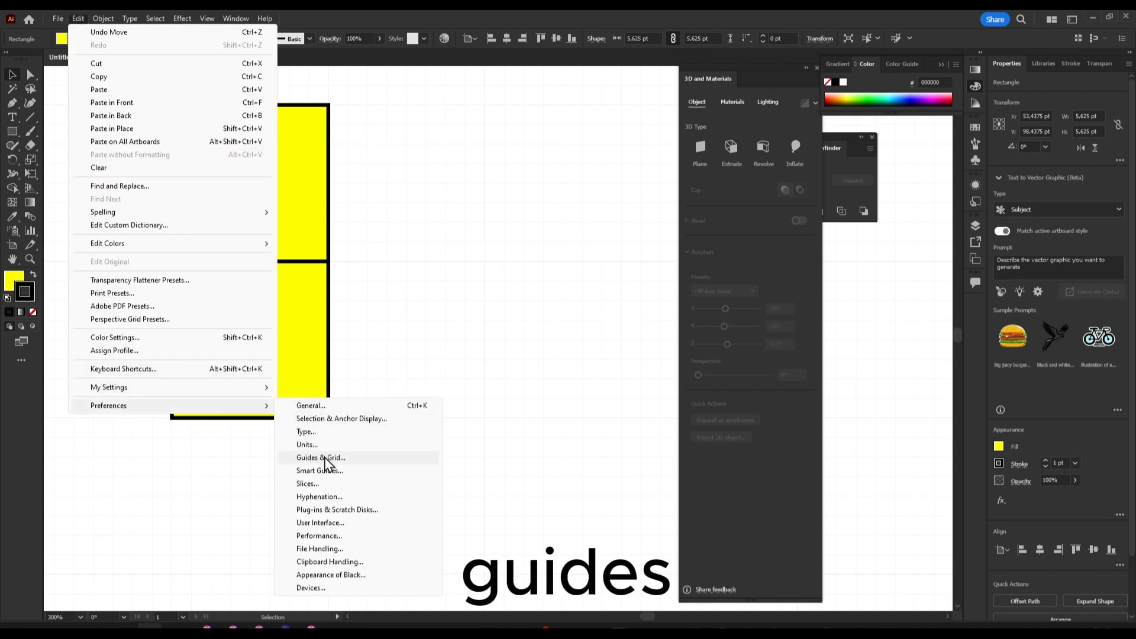
Set guides to black solid lines and the grid to 45 pt gridlines with 45 subdivisions
{"action": "left_click", "coordinate": [320, 457]}
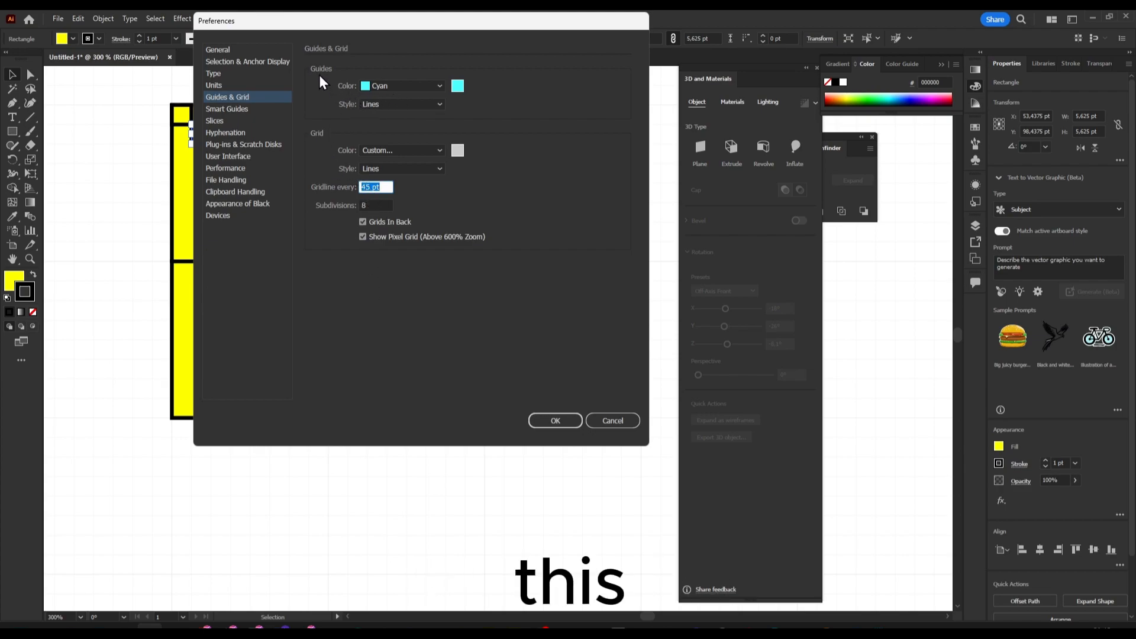
{"action": "left_click", "coordinate": [458, 151]}
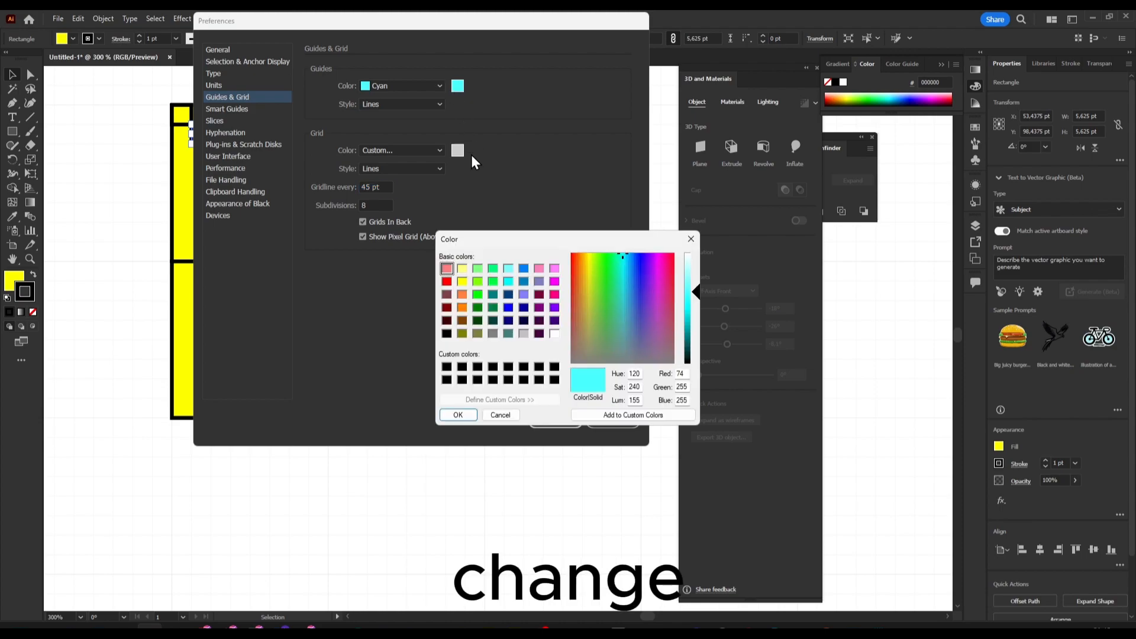
{"action": "left_click", "coordinate": [447, 367]}
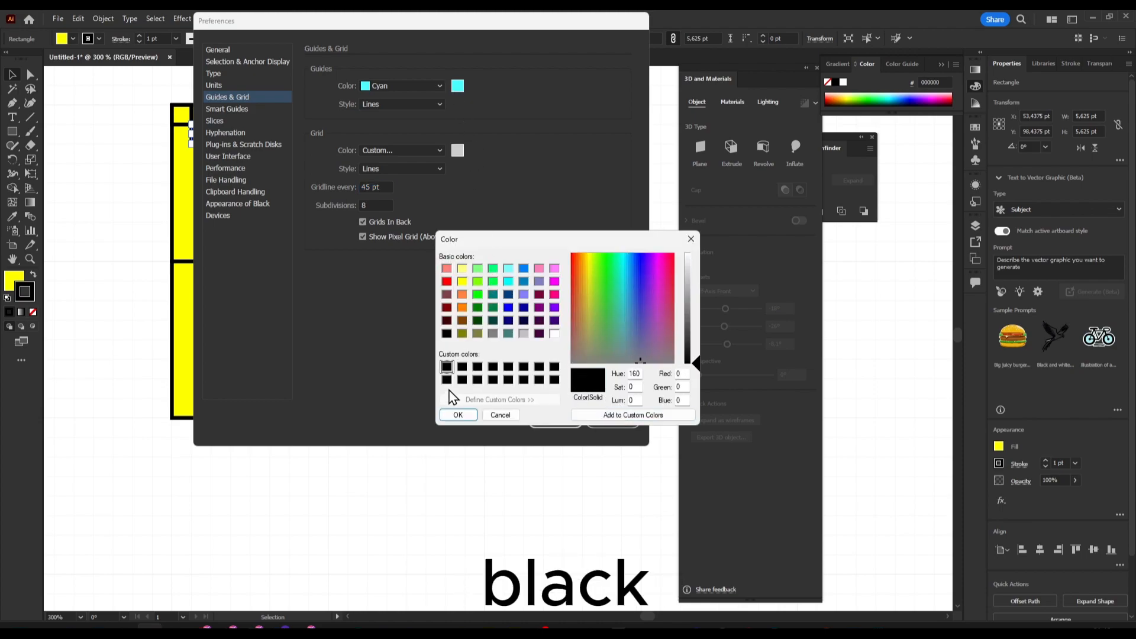
{"action": "left_click", "coordinate": [458, 416]}
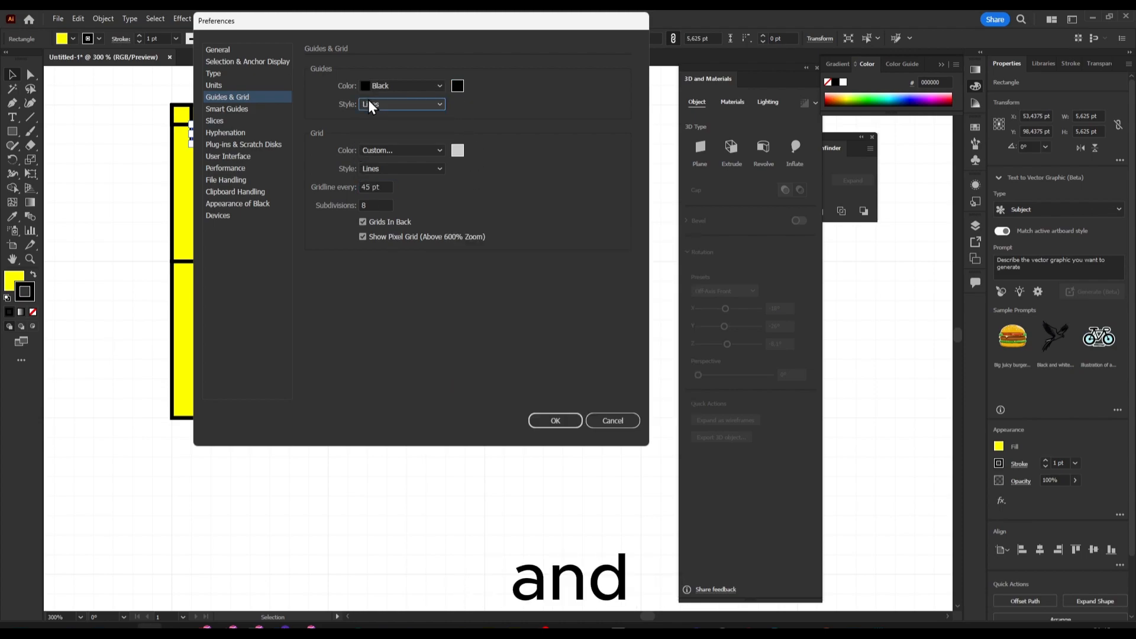
{"action": "left_click", "coordinate": [400, 104]}
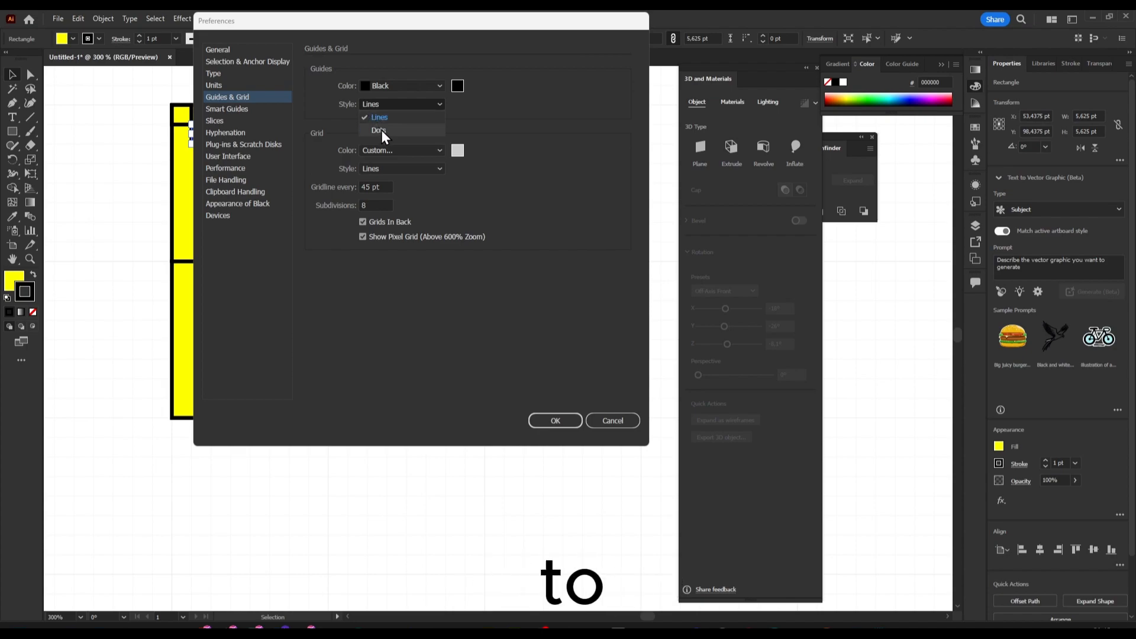
{"action": "left_click", "coordinate": [400, 151]}
{"action": "type", "text": "45"}
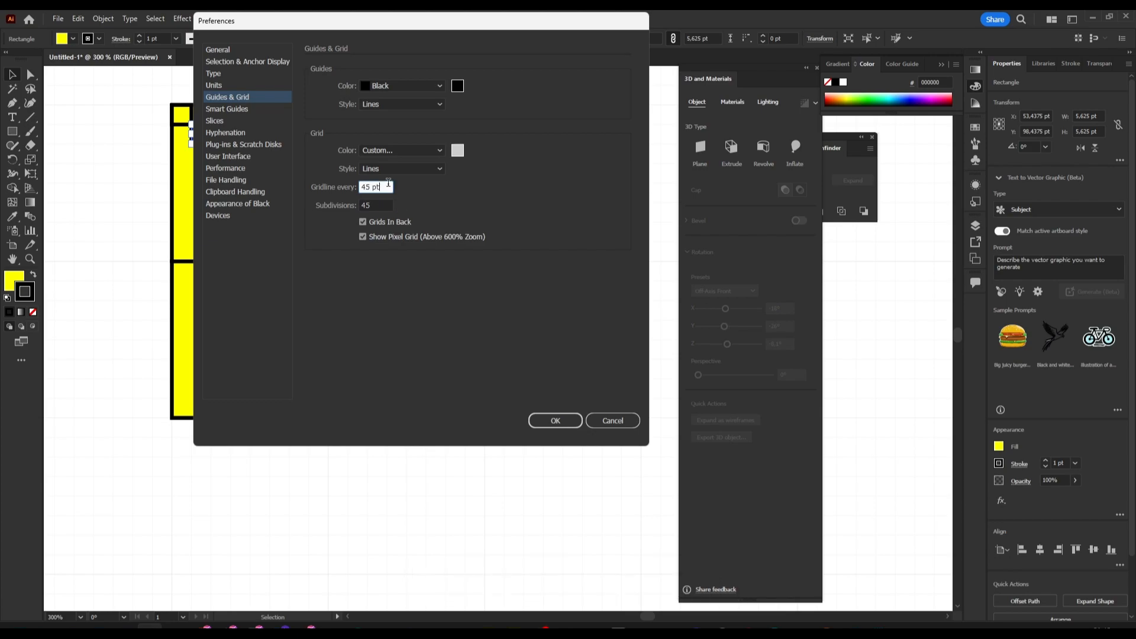
{"action": "left_click", "coordinate": [556, 420]}
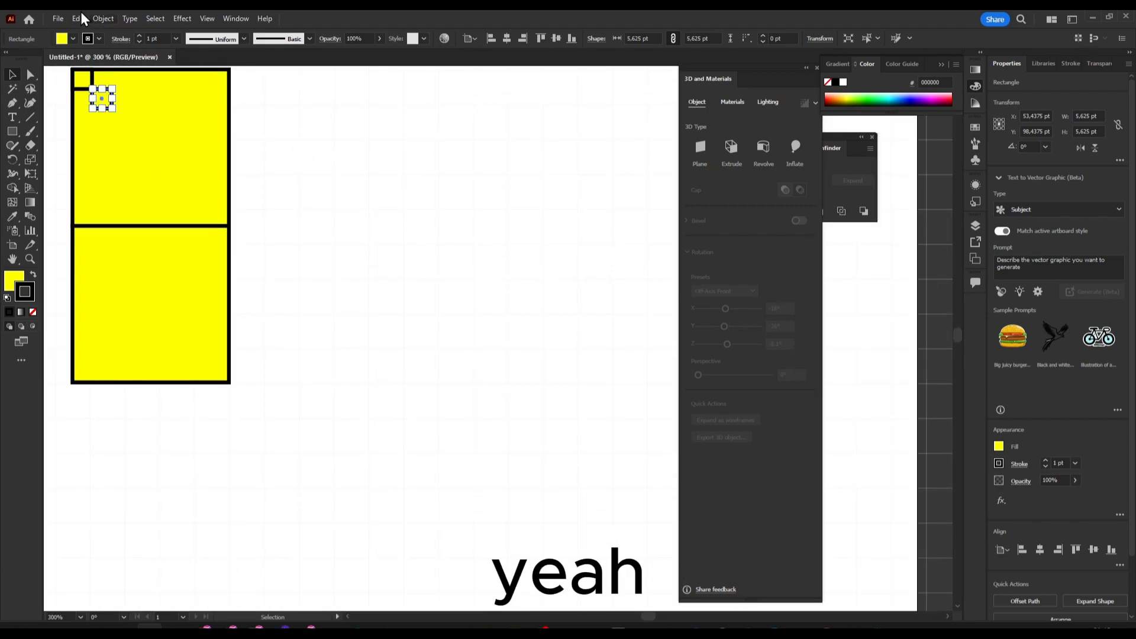
Change Gridline every to 51 pt in Guides & Grid preferences and confirm
{"action": "left_click", "coordinate": [76, 19]}
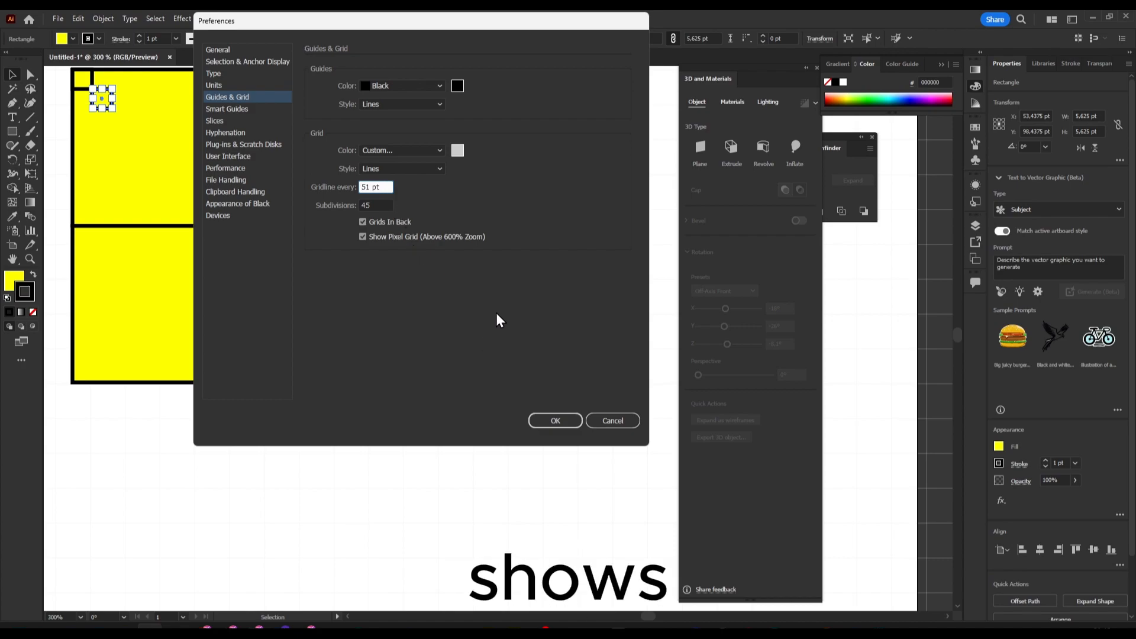
{"action": "left_click", "coordinate": [555, 420]}
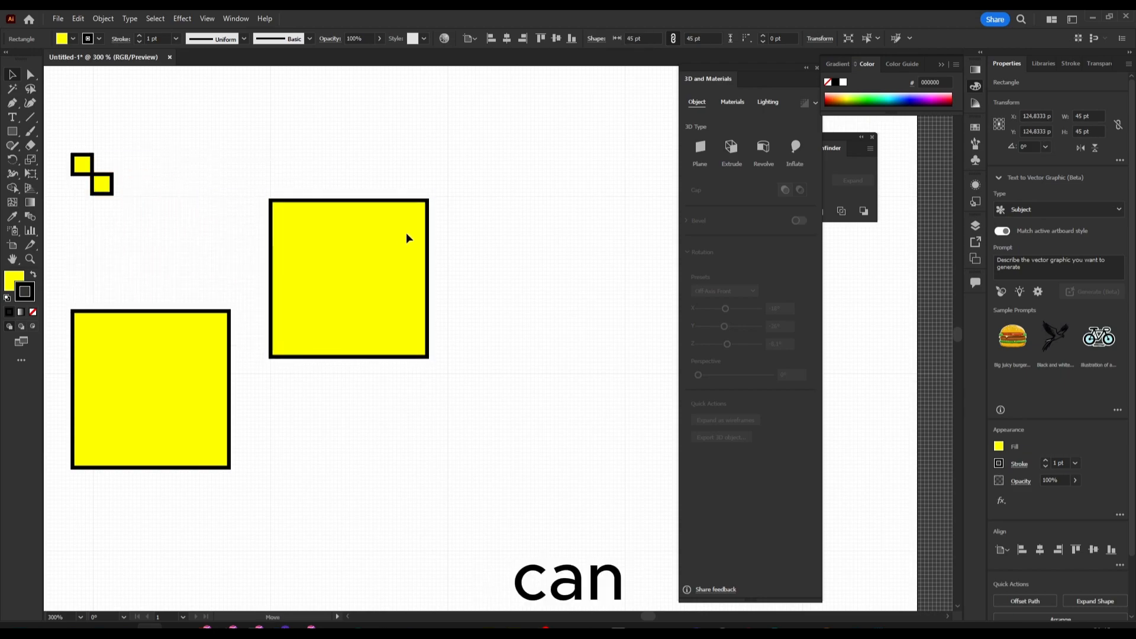
Keep Snap to Grid checked and set the grid to 3 subdivisions per gridline
{"action": "left_click", "coordinate": [206, 19]}
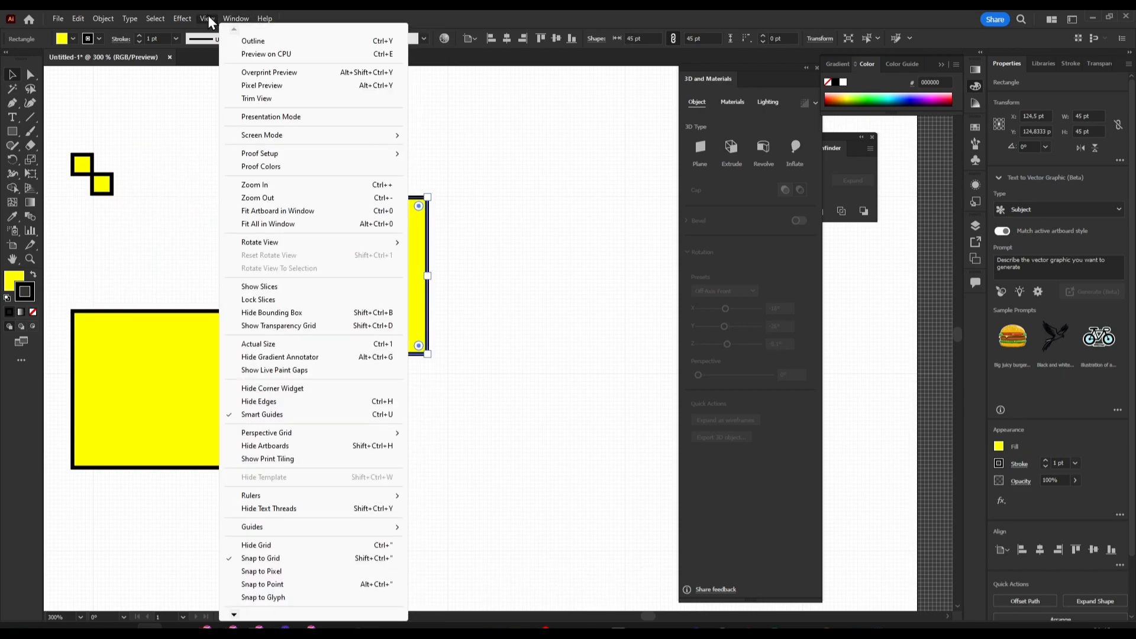
{"action": "mouse_move", "coordinate": [256, 566]}
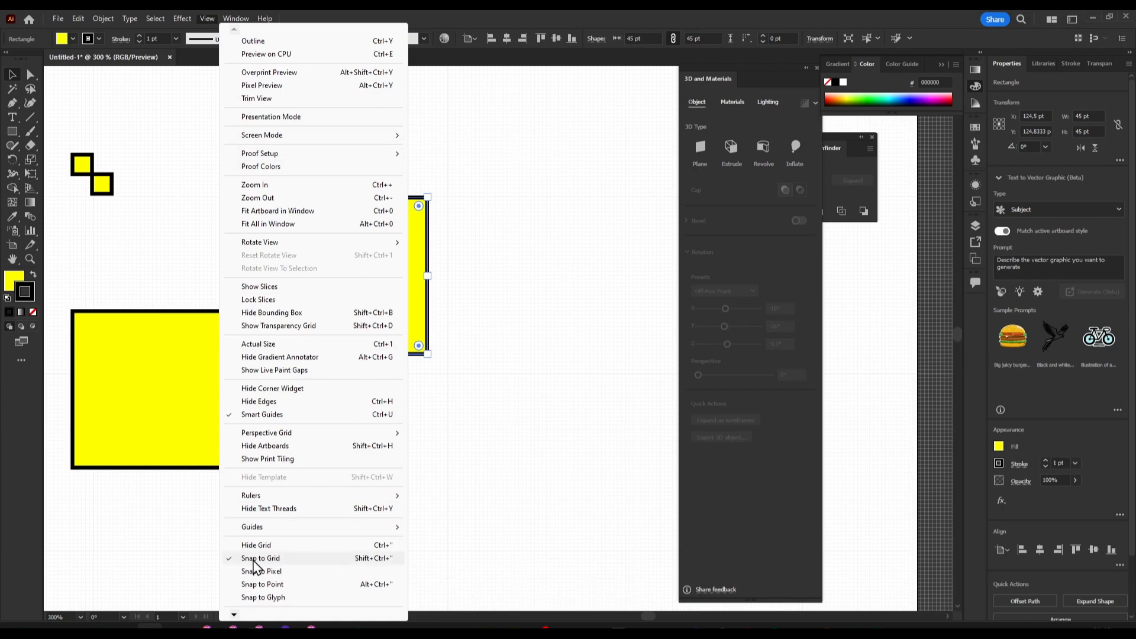
{"action": "left_click", "coordinate": [58, 18]}
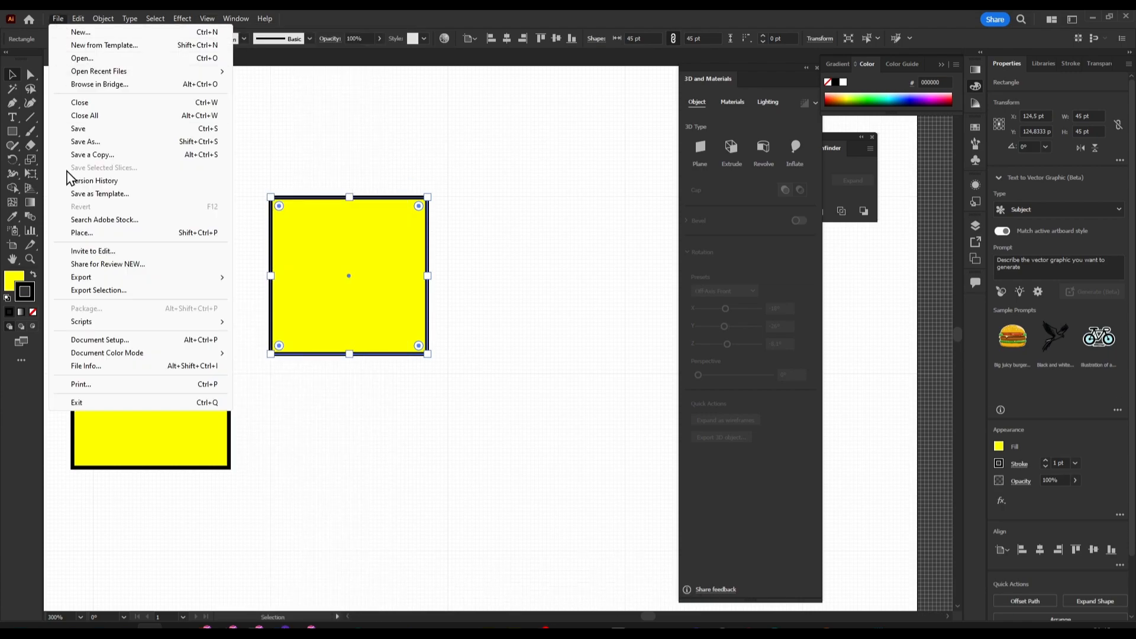
{"action": "left_click", "coordinate": [76, 19]}
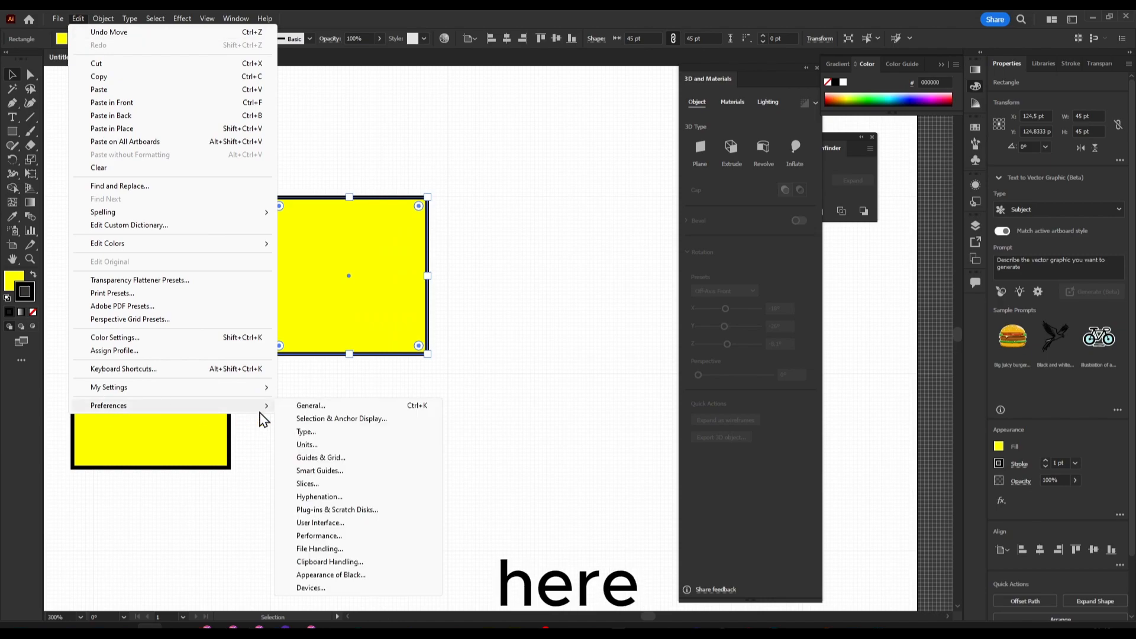
{"action": "left_click", "coordinate": [310, 405]}
{"action": "type", "text": "23"}
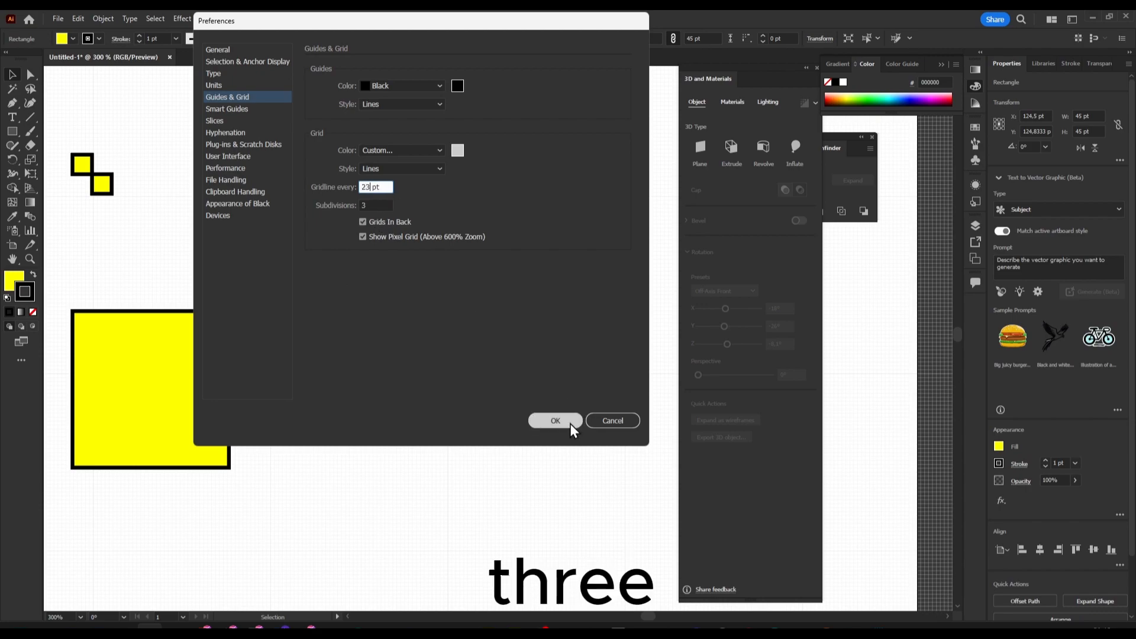
{"action": "left_click", "coordinate": [555, 420]}
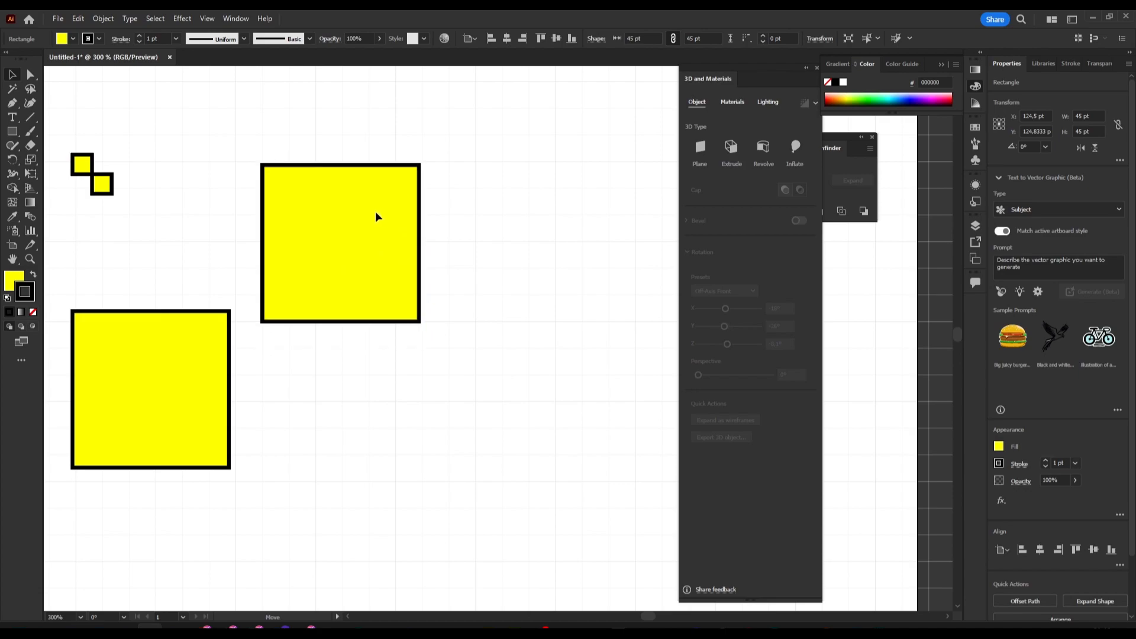
Drag the large yellow square to a new grid position and round its corners into a circle
{"action": "left_click_drag", "start_coordinate": [419, 323], "coordinate": [318, 241]}
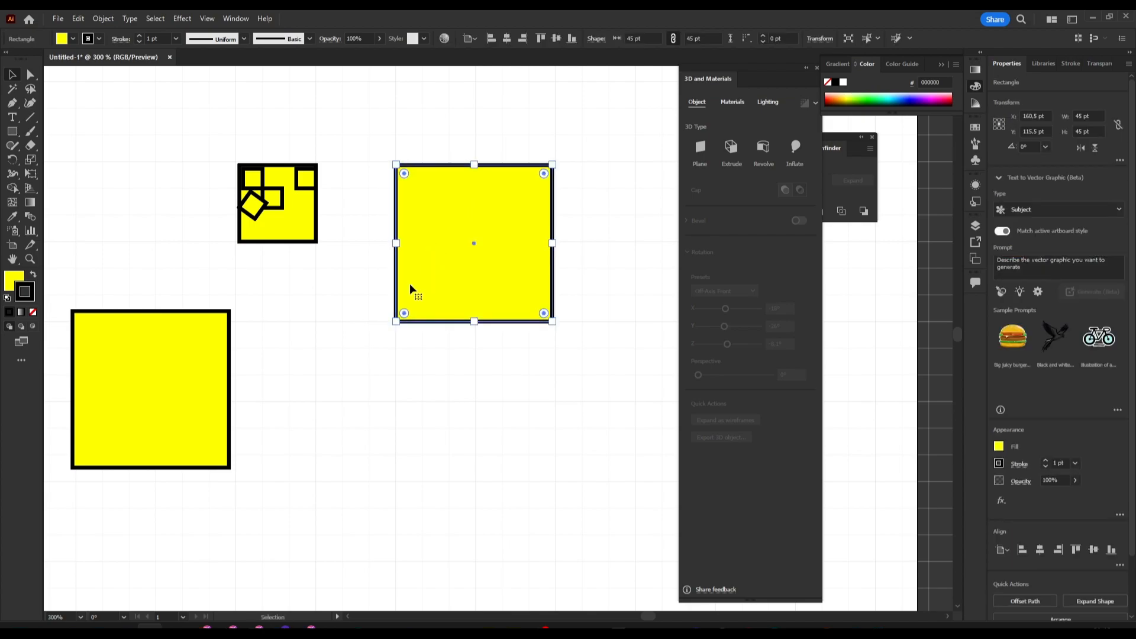
{"action": "mouse_move", "coordinate": [429, 310]}
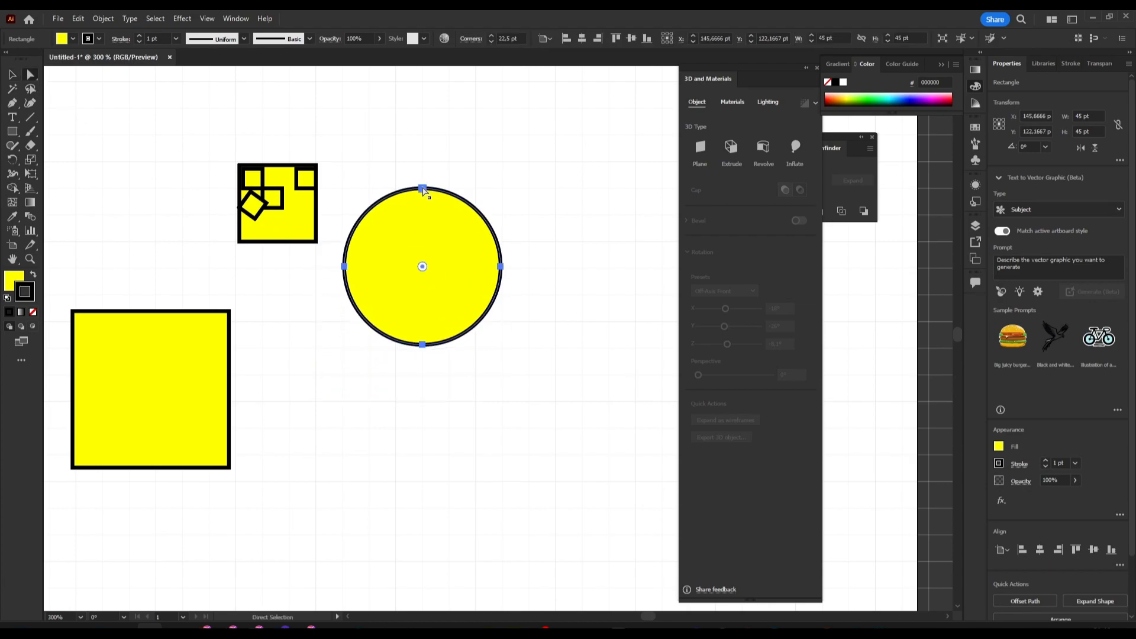
Drag the circle's top anchor and handles into a long pointed curve, then smooth the inner bend
{"action": "left_click", "coordinate": [412, 171]}
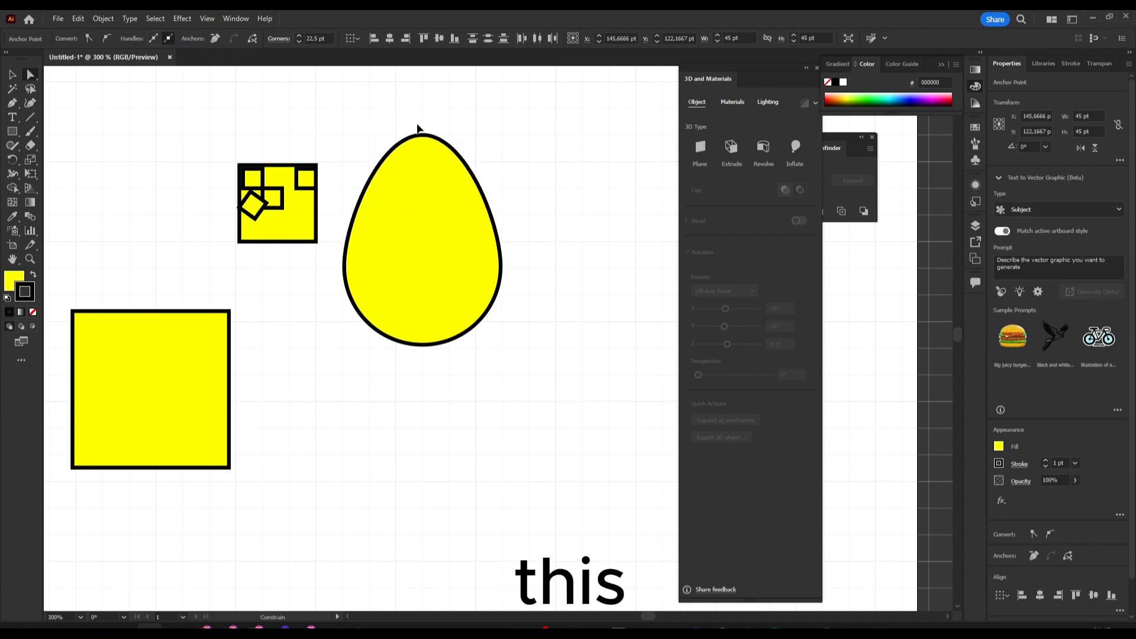
{"action": "left_click_drag", "start_coordinate": [417, 129], "coordinate": [597, 185]}
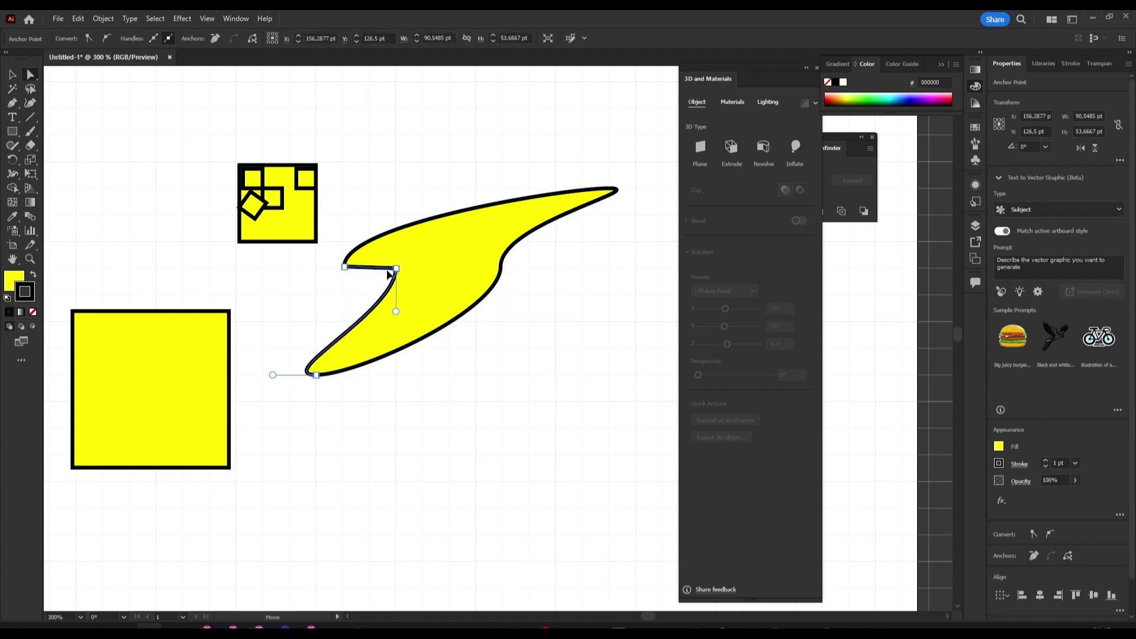
{"action": "left_click_drag", "start_coordinate": [395, 269], "coordinate": [395, 242]}
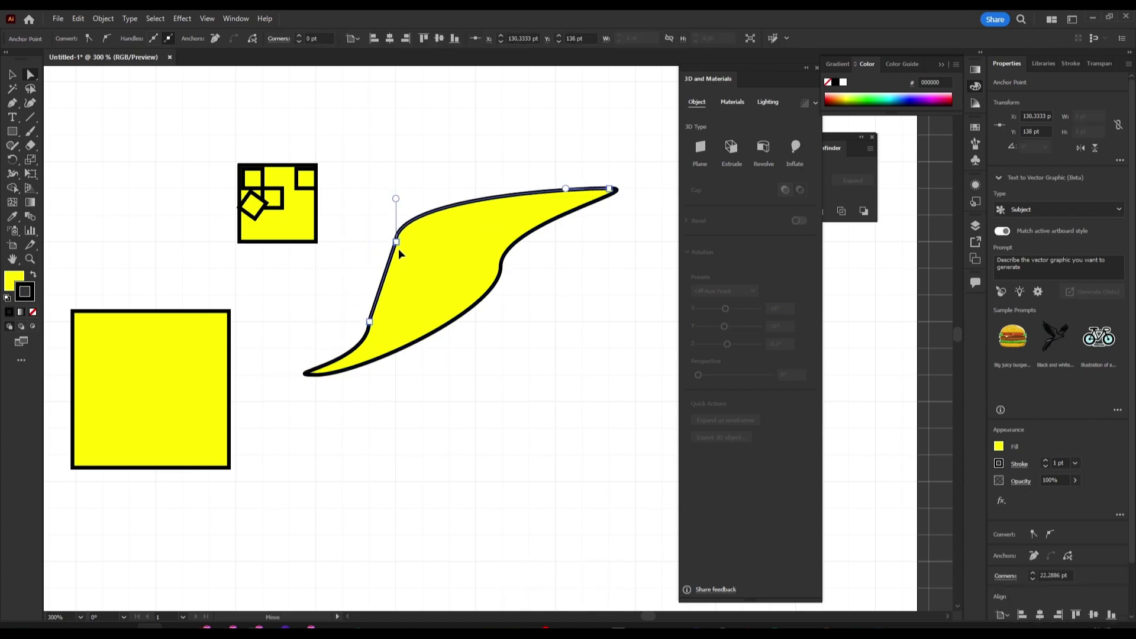